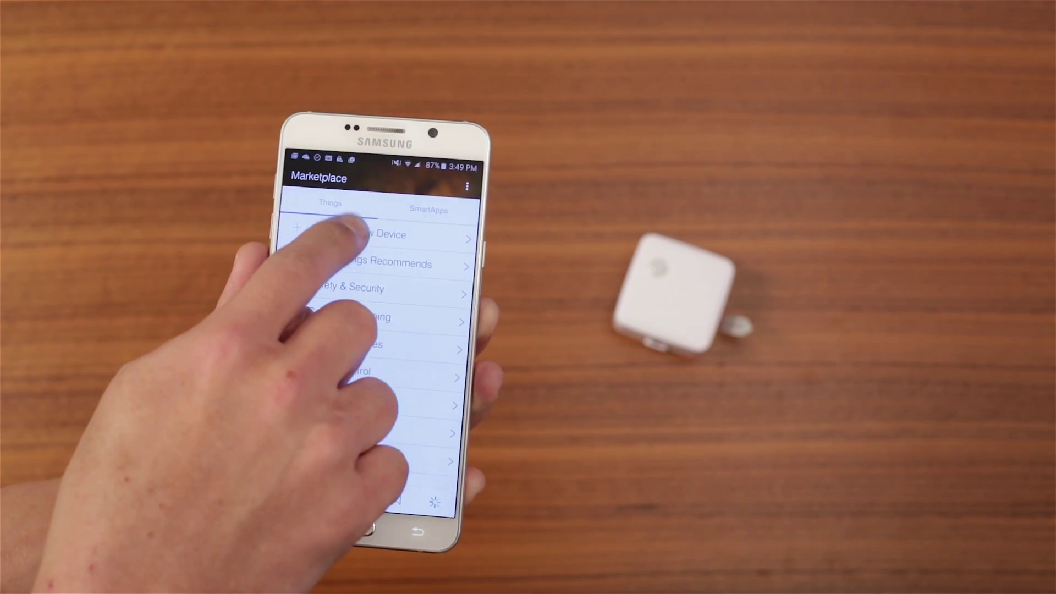
# - Add a New Device from Marketplace > Things so SmartThings scans for Things to connect
pyautogui.click(371, 235)
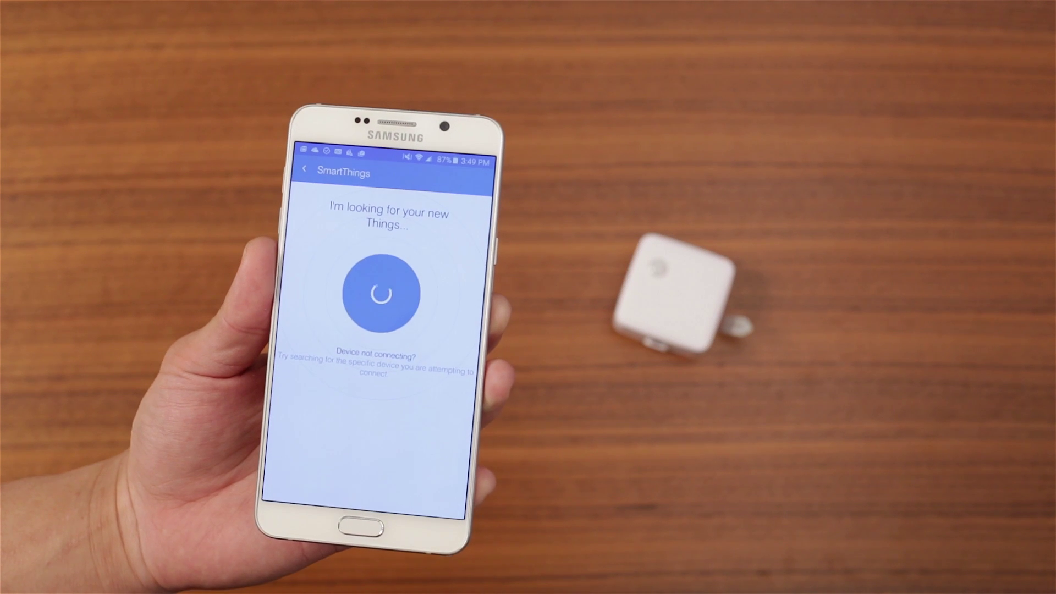